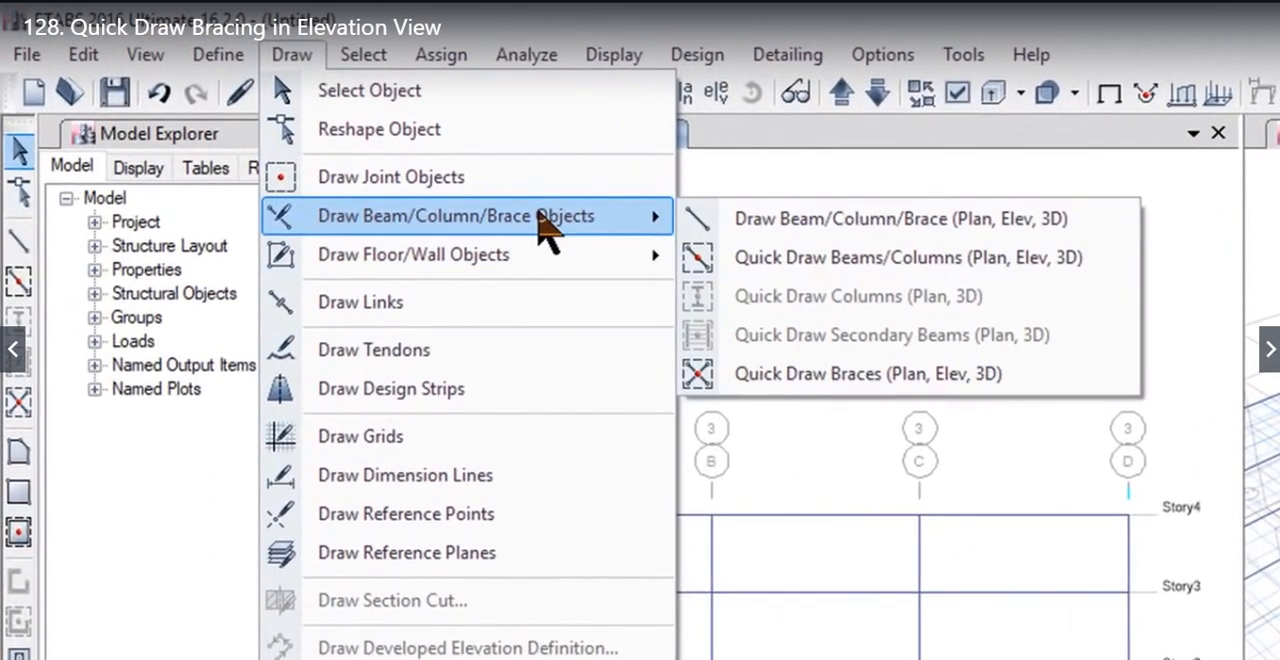
pyautogui.moveTo(865, 373)
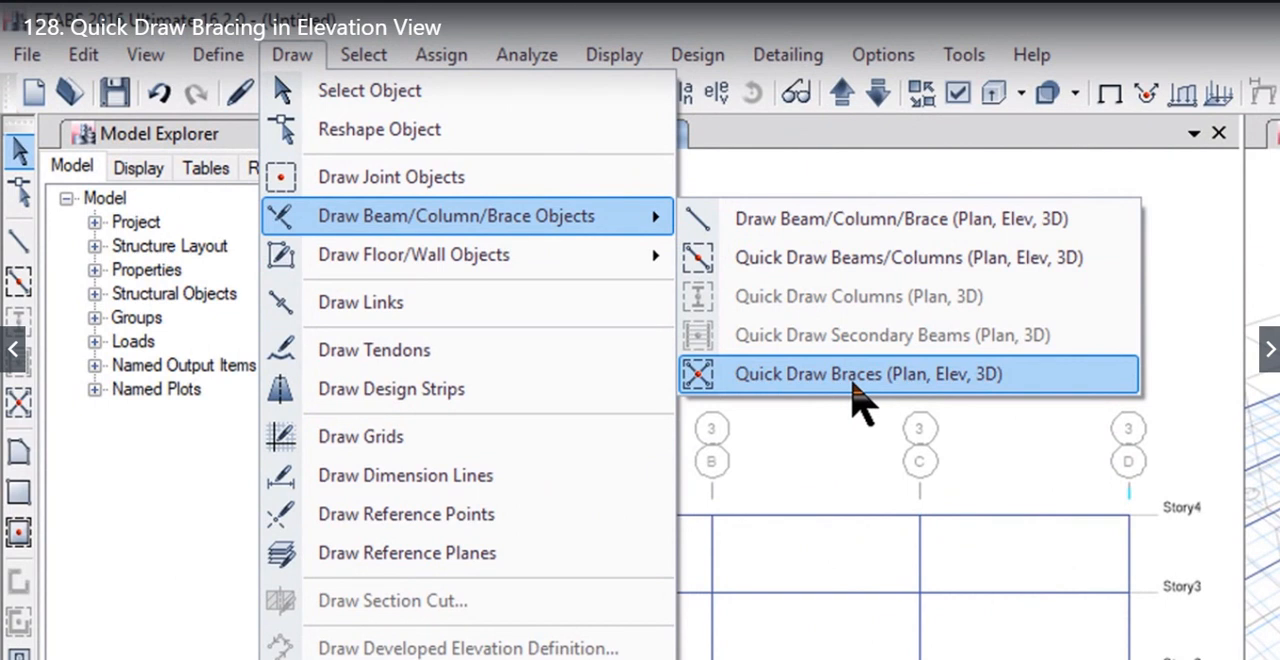
pyautogui.moveTo(920, 405)
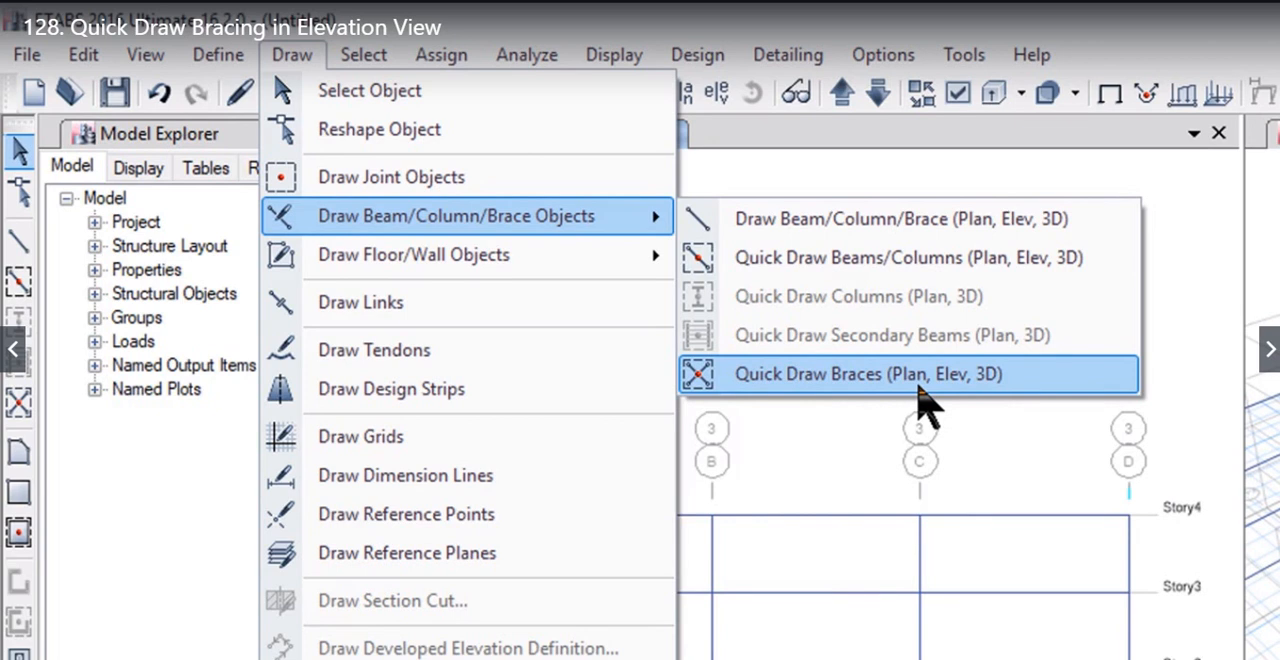
# Activate Quick Draw Braces in the elevation view.
pyautogui.click(908, 373)
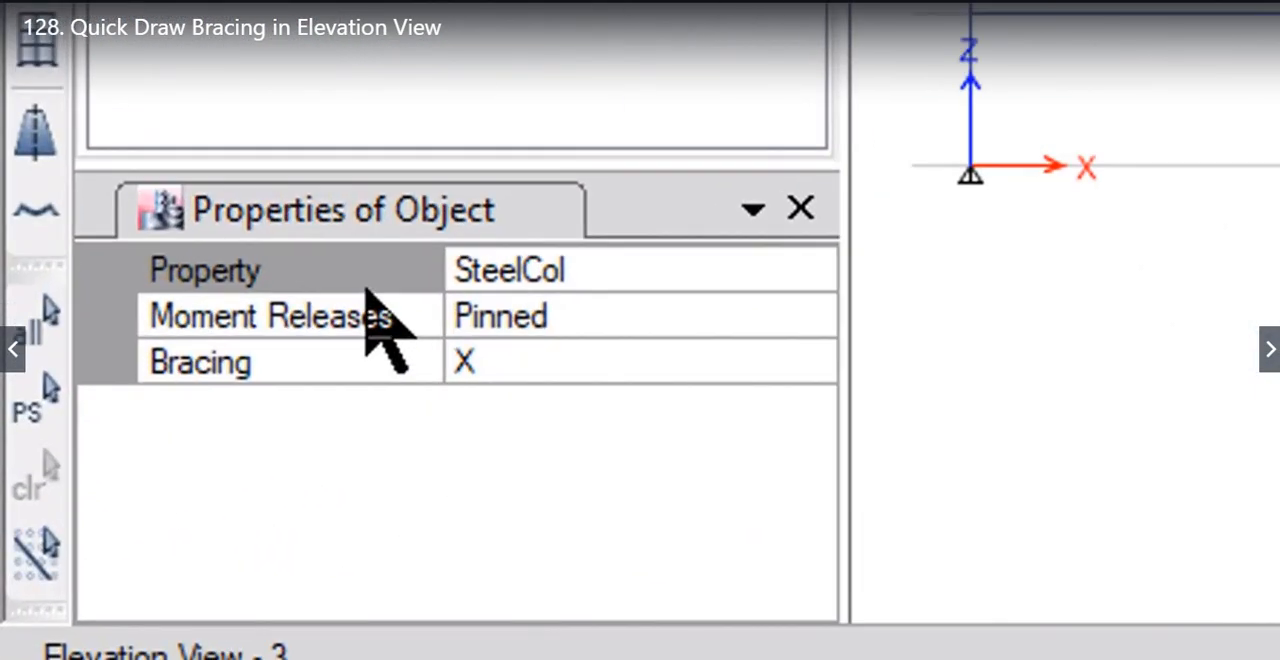
pyautogui.moveTo(710, 320)
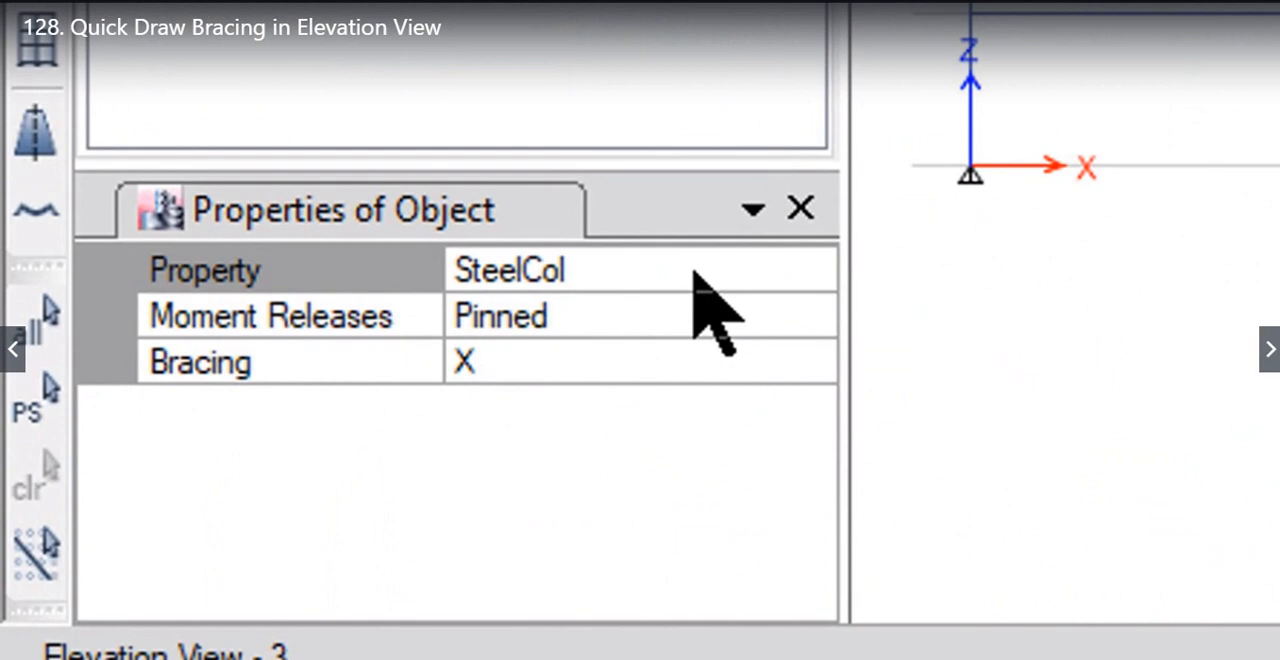
pyautogui.moveTo(530, 380)
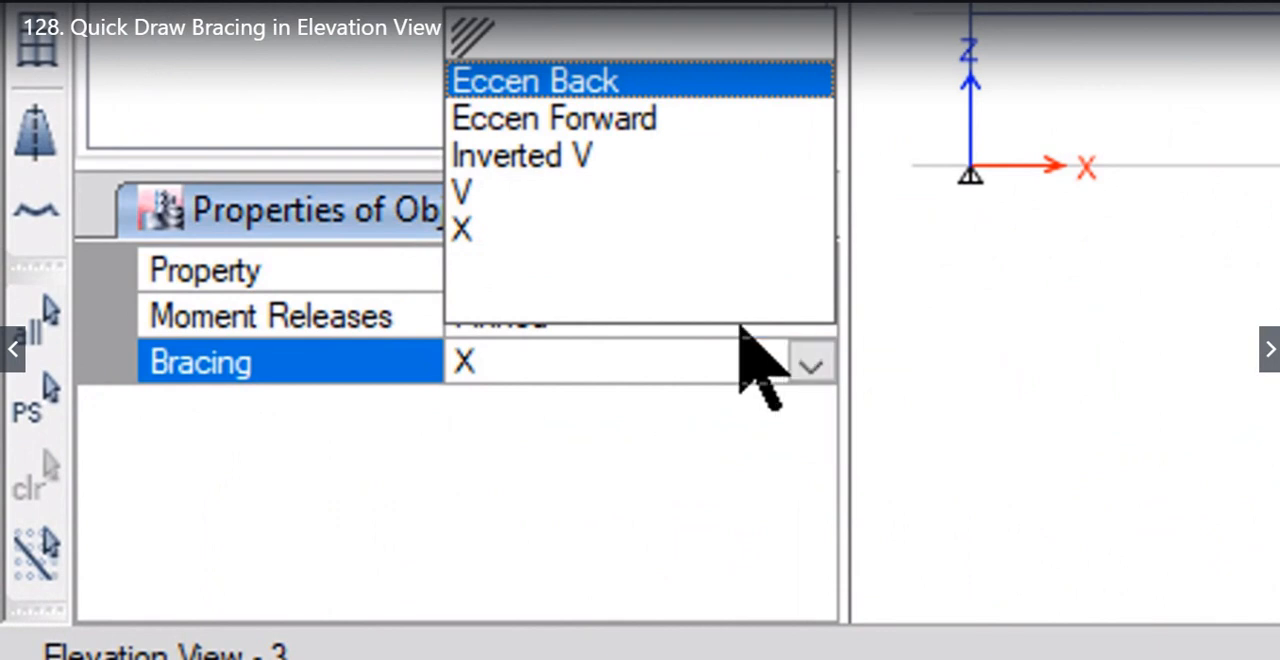
pyautogui.moveTo(585, 150)
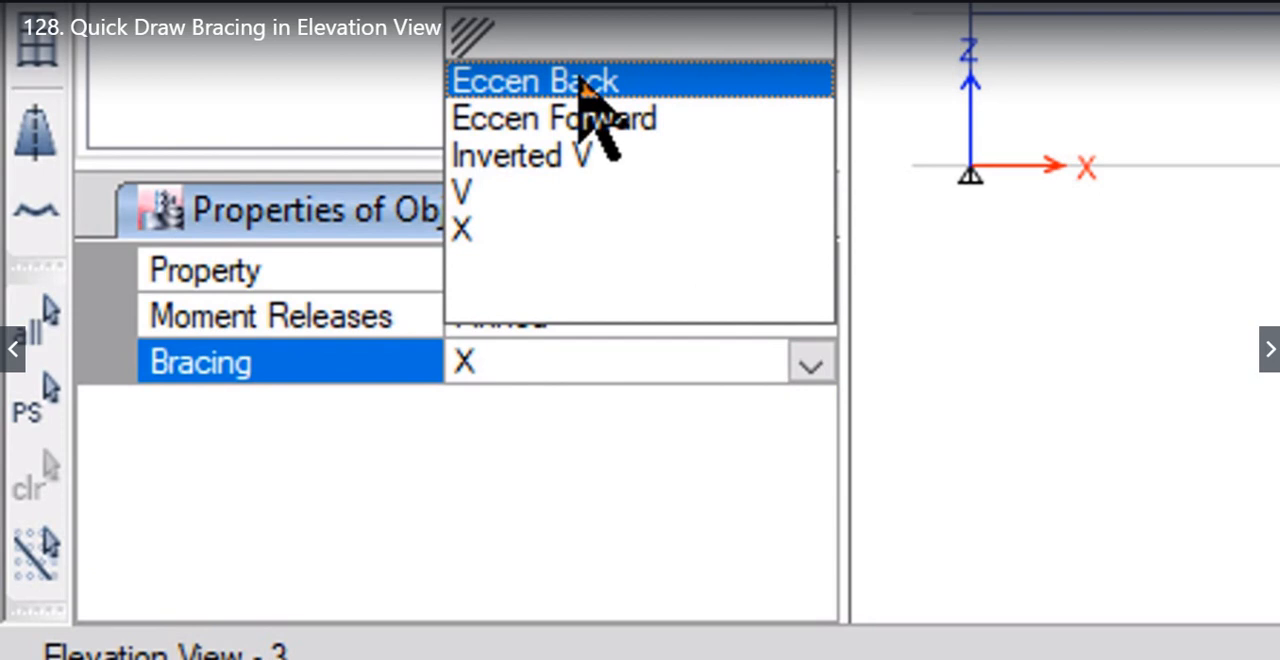
# Set the Bracing type to Eccen Back.
pyautogui.click(537, 81)
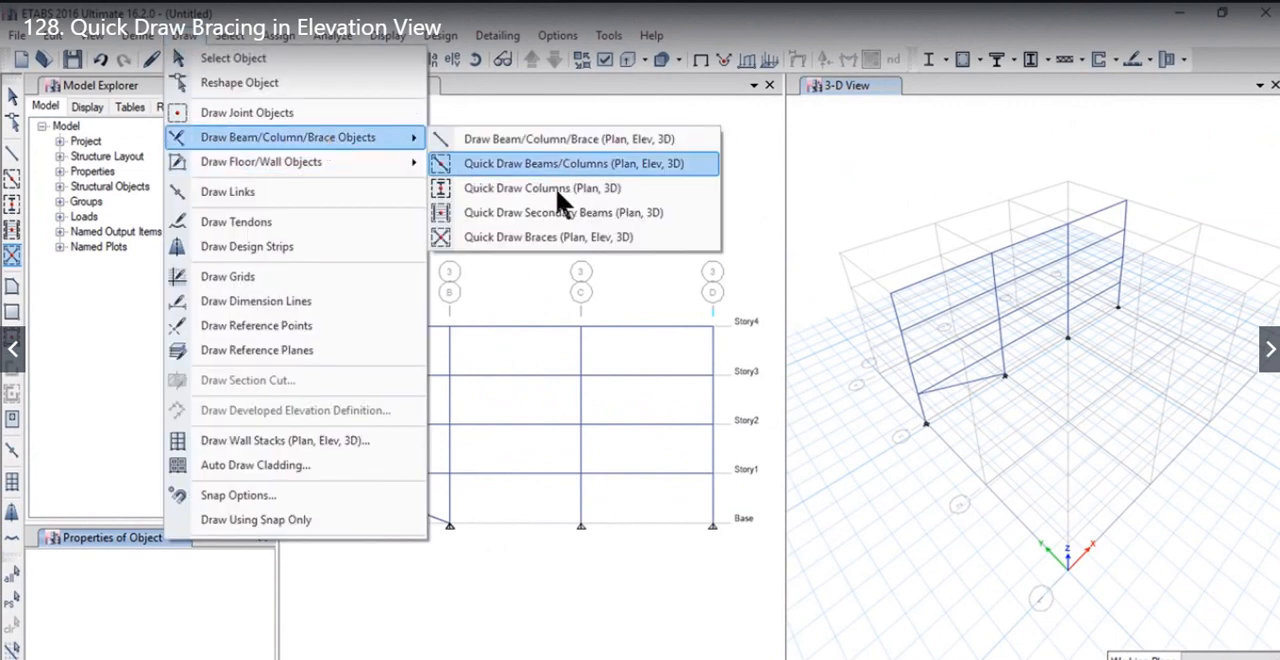
# Reactivate Quick Draw Braces with eccentric back bracing after bracing the A–B ground bay.
pyautogui.click(547, 237)
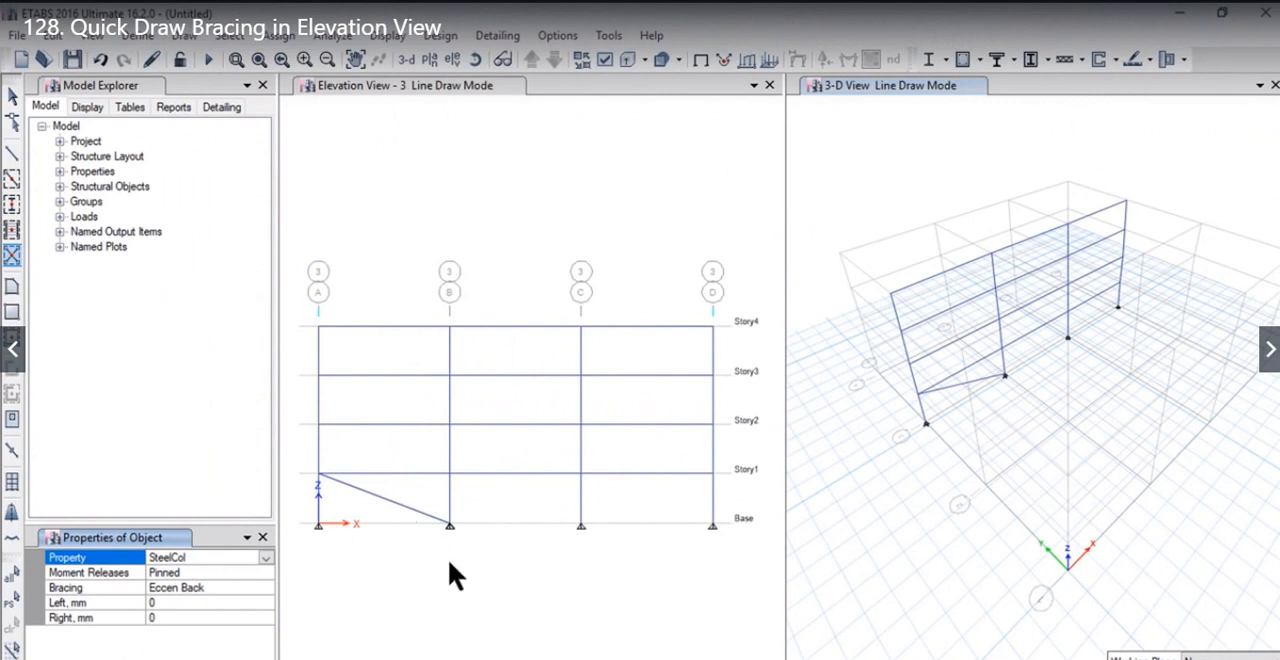
pyautogui.moveTo(320, 490)
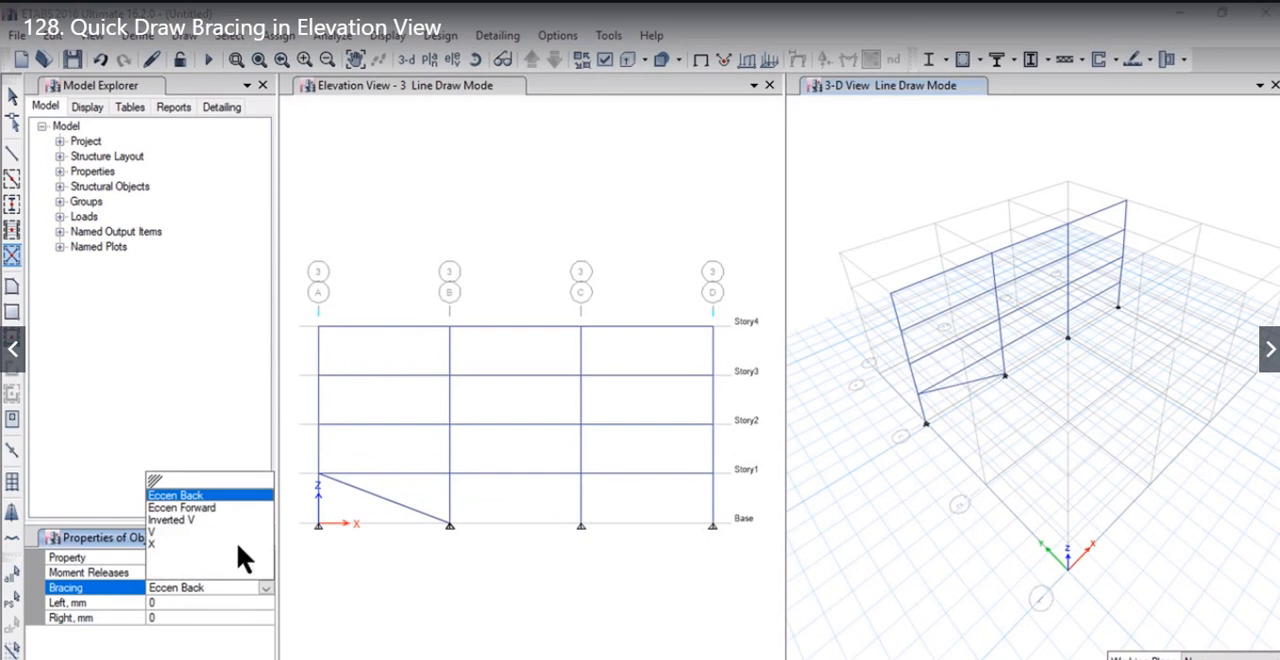
# Switch Bracing to Eccen Forward and brace the B–C bay below Story1.
pyautogui.click(175, 495)
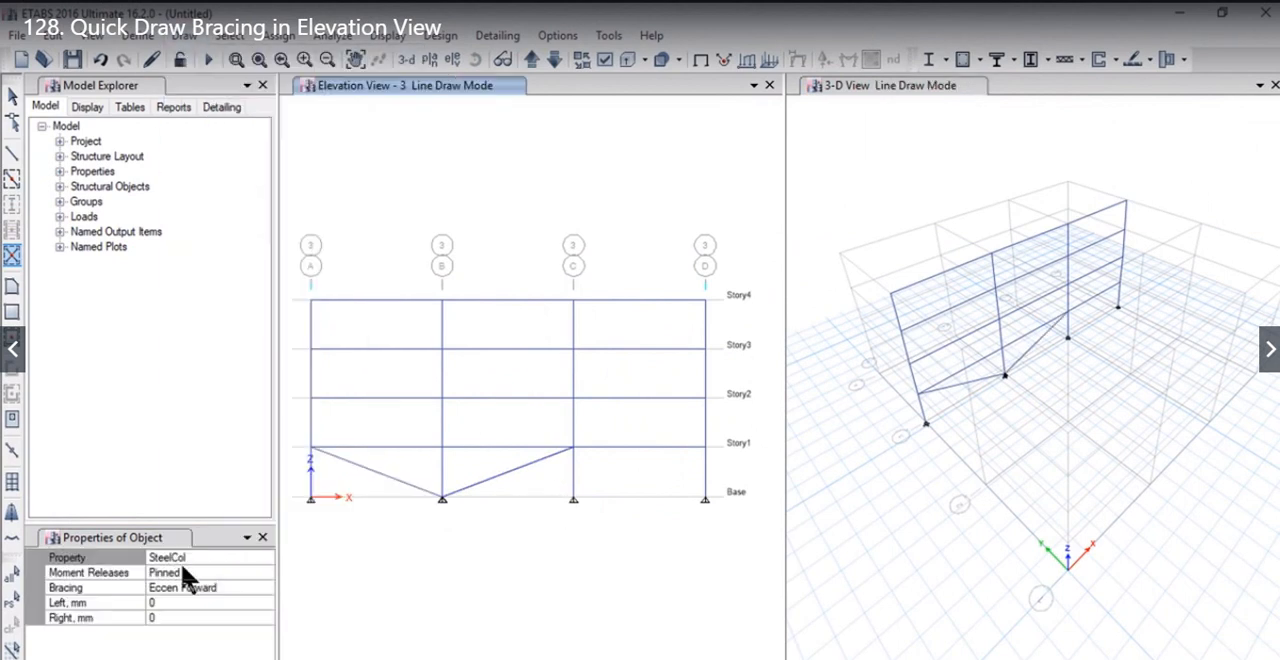
pyautogui.click(573, 497)
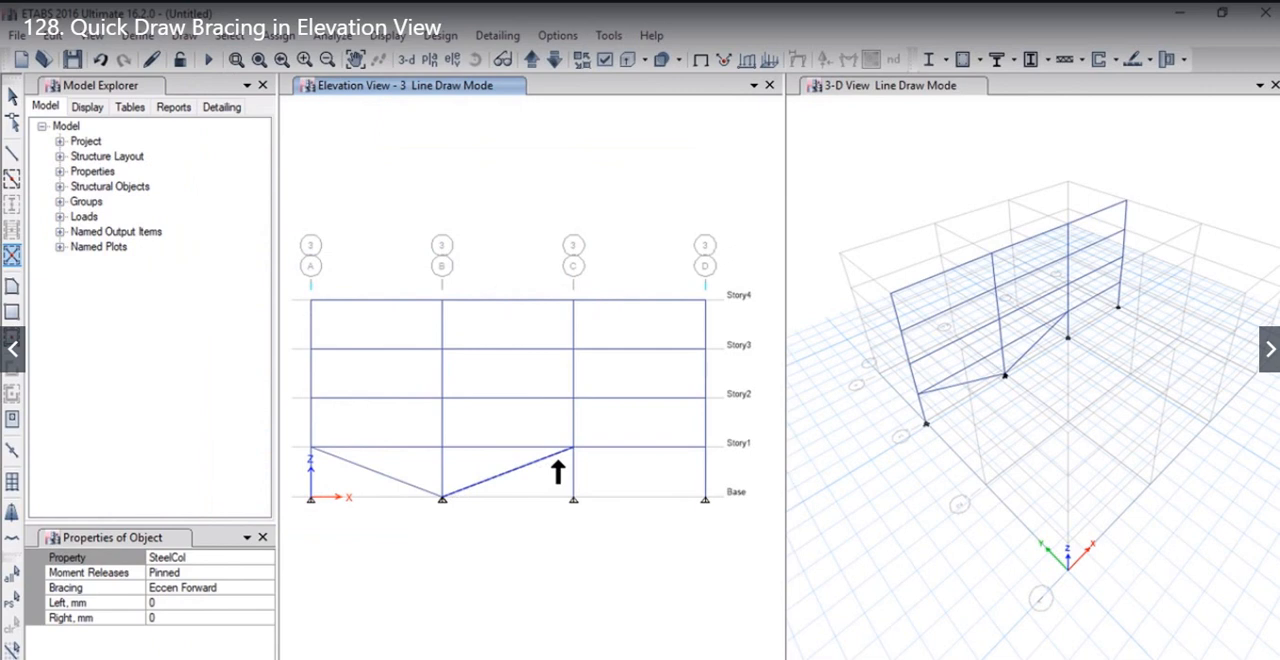
pyautogui.moveTo(545, 482)
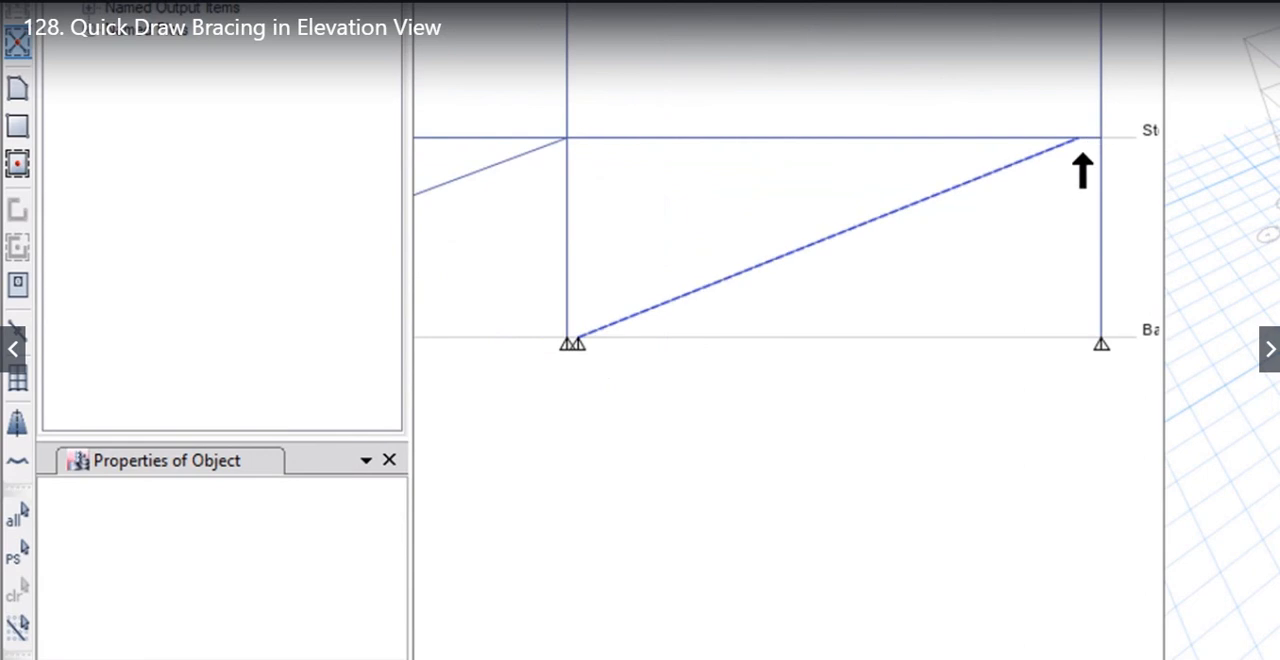
pyautogui.moveTo(1006, 193)
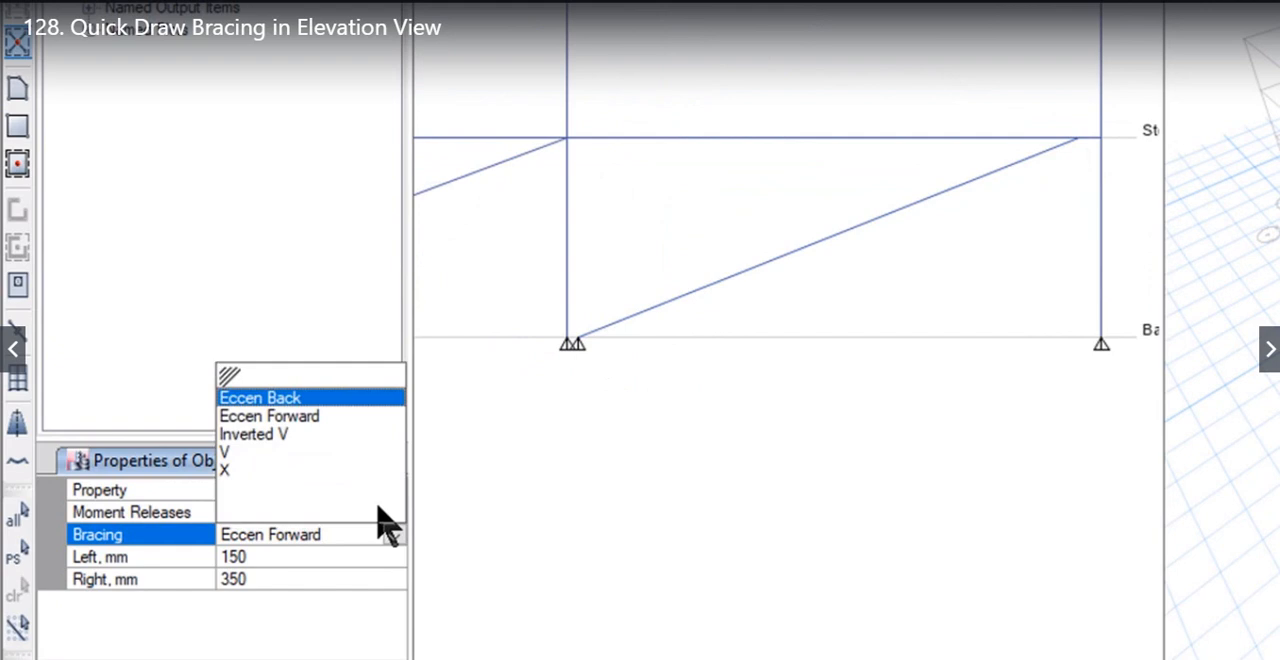
pyautogui.moveTo(310, 455)
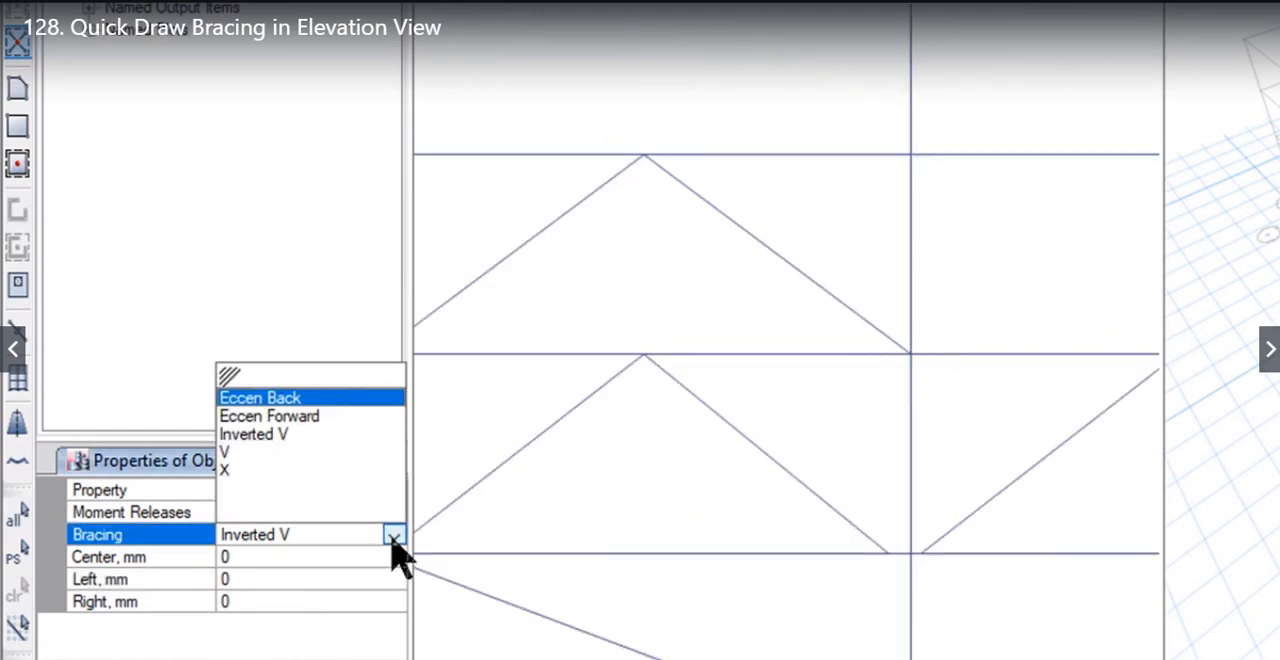
# Change the Bracing type to V after placing inverted V braces.
pyautogui.click(254, 451)
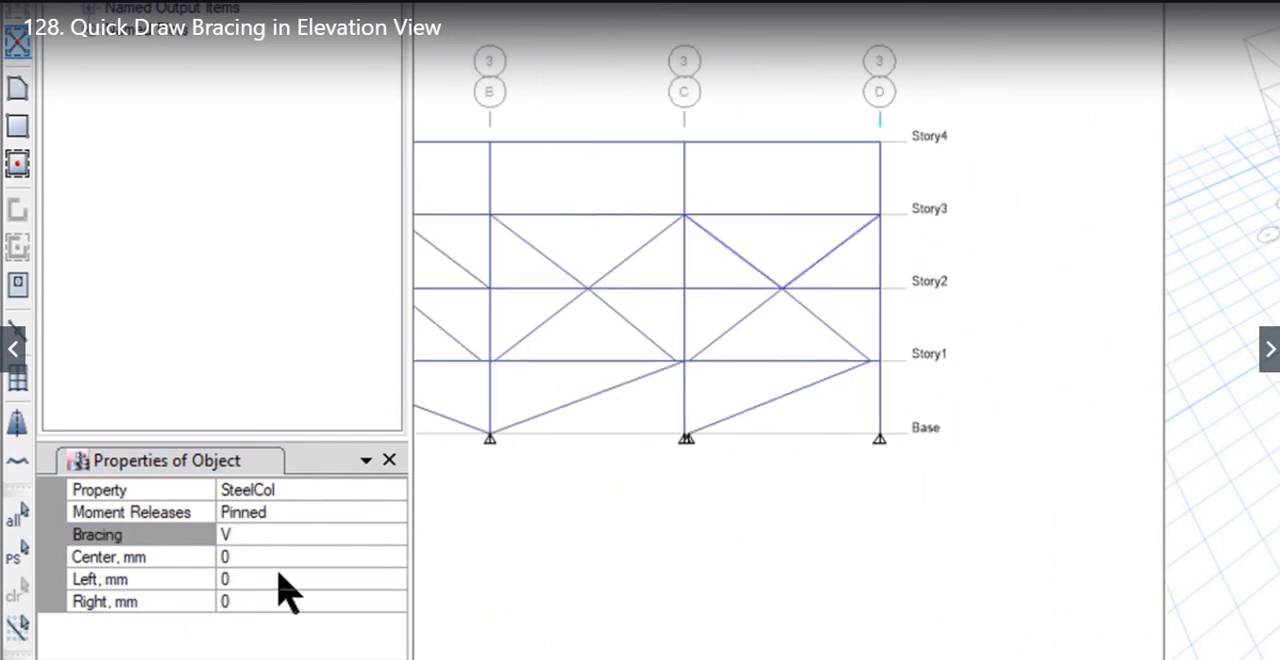
pyautogui.moveTo(280, 625)
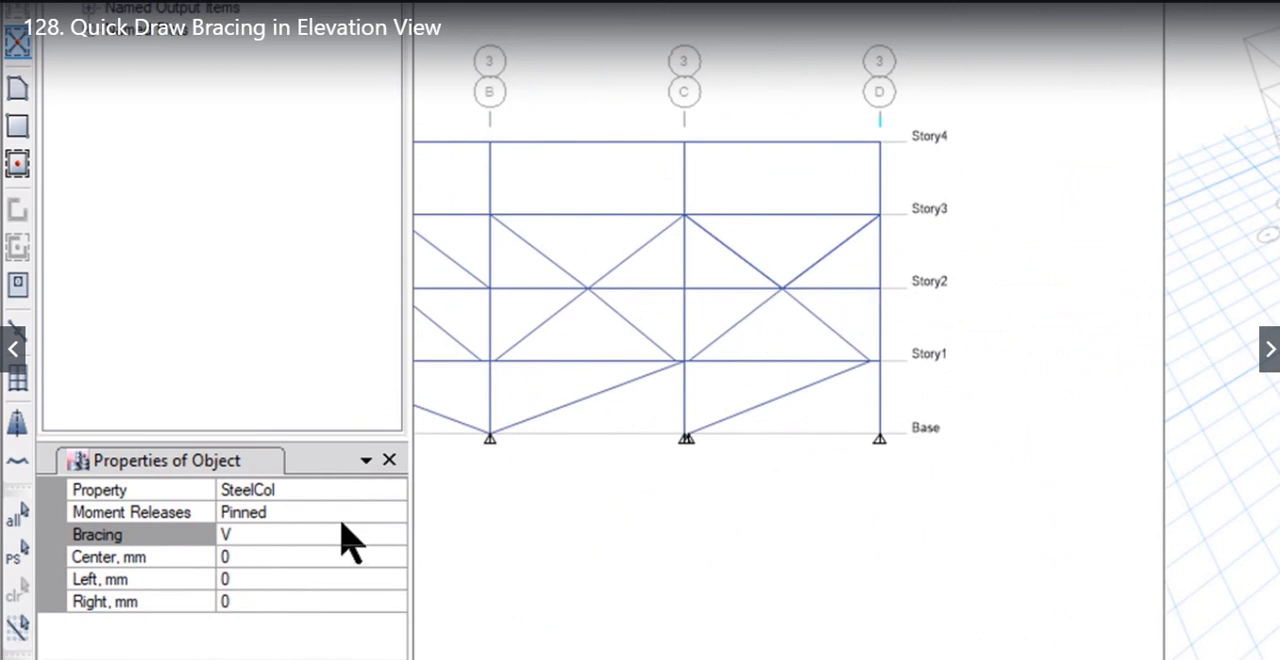
# Open the Bracing type list after drawing V braces between Story2 and Story3.
pyautogui.click(393, 535)
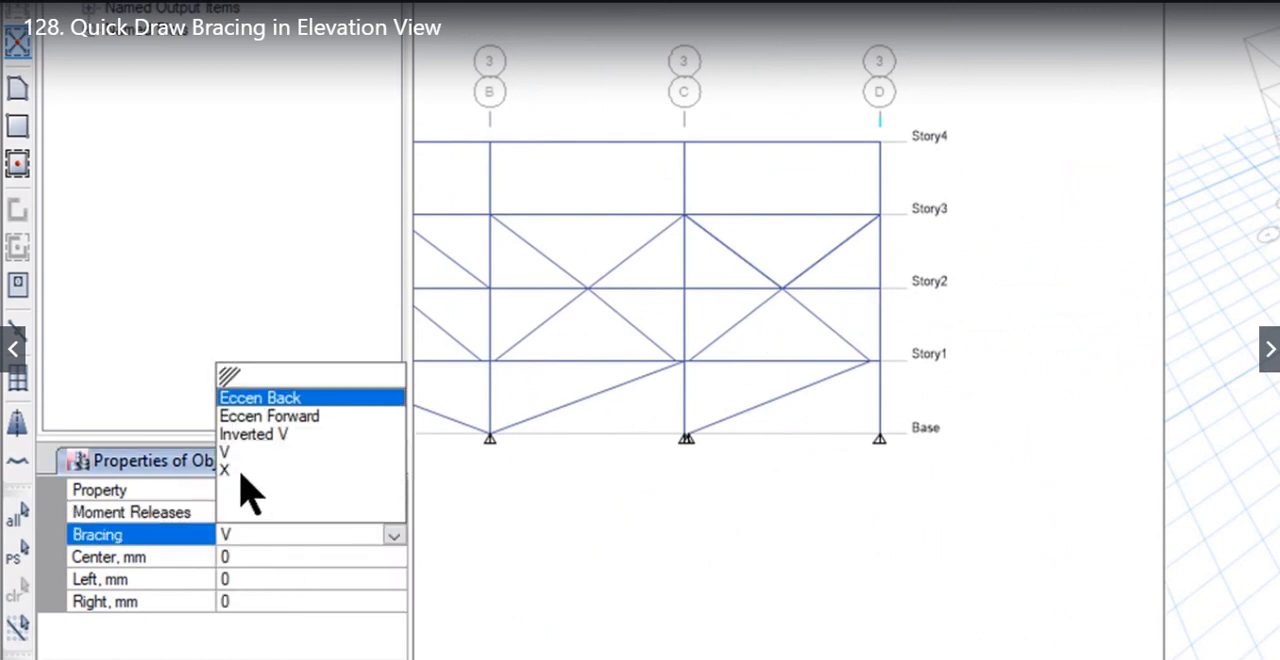